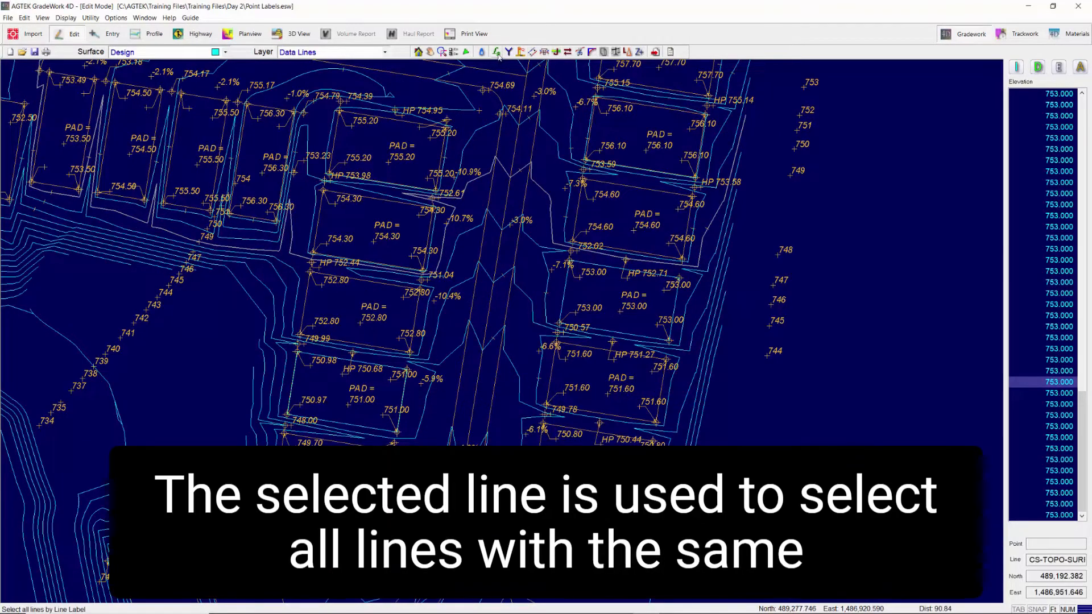
Clear the current selection of label-matched lines in the plan view
{"action": "left_click", "coordinate": [496, 51]}
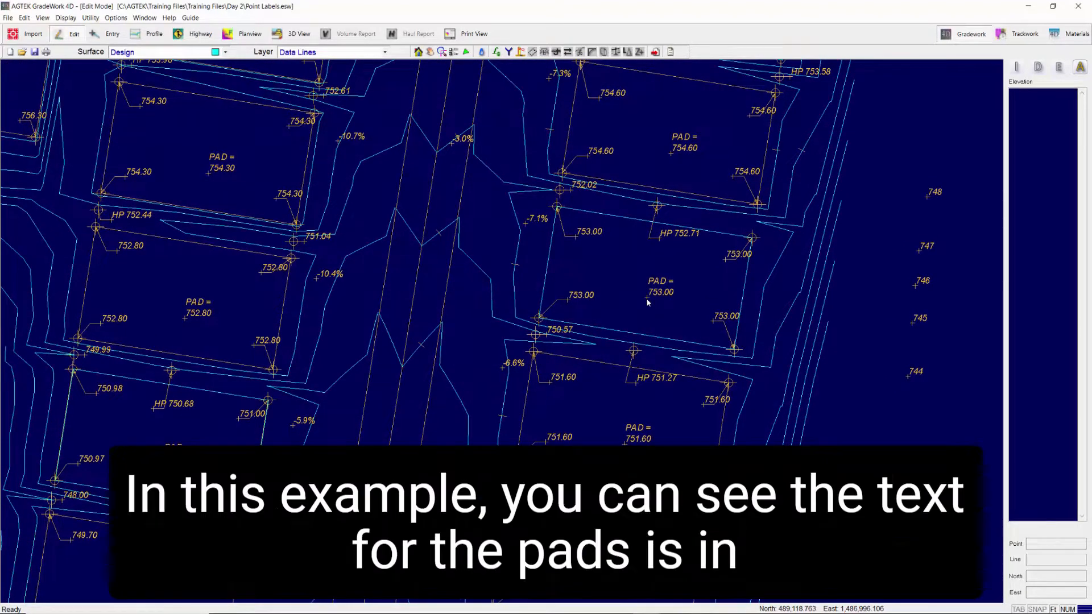
Bring up the Label Selection dialog from the toolbar
{"action": "left_click", "coordinate": [646, 297]}
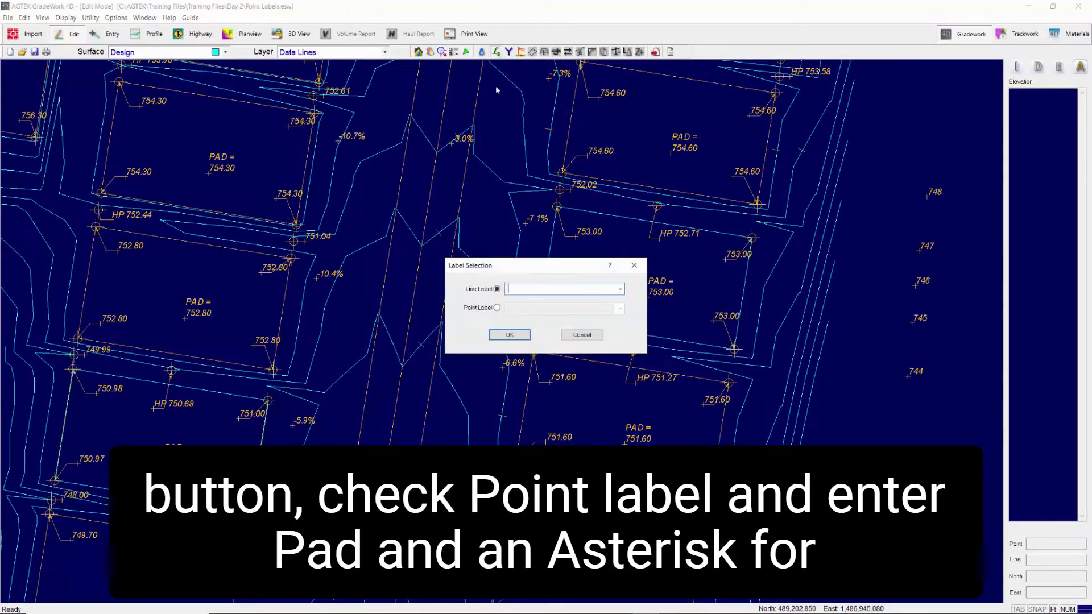
Select all points matching the point-label pattern pad*
{"action": "left_click", "coordinate": [496, 307]}
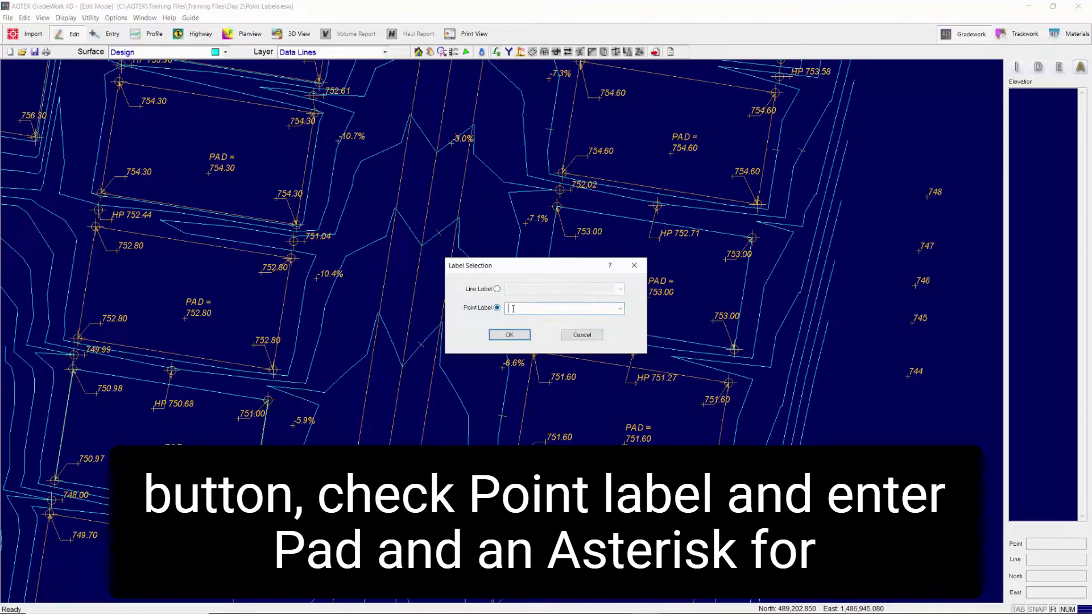
{"action": "type", "text": "pad*"}
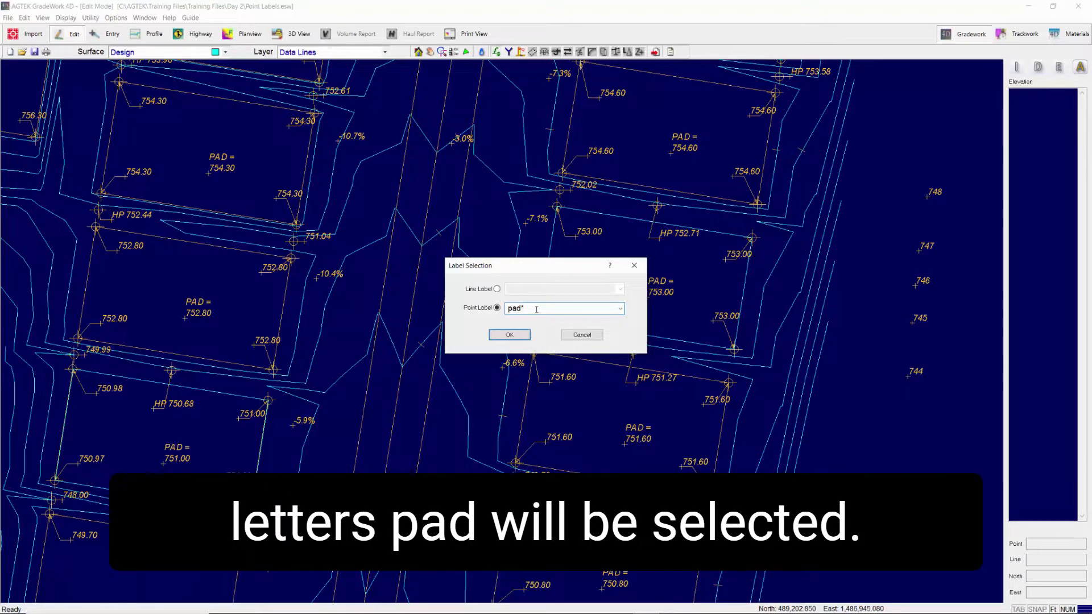
{"action": "left_click", "coordinate": [510, 335]}
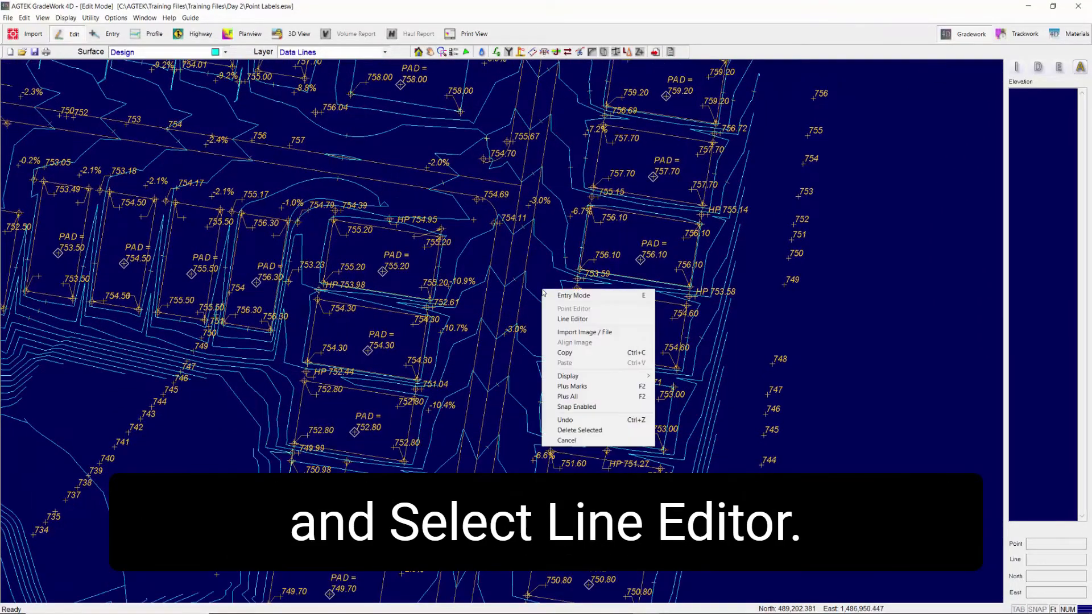
Assign the line label PAD-TEXT to the selected pad text points via the Line Editor
{"action": "left_click", "coordinate": [572, 318]}
{"action": "type", "text": "PAD-TEXT"}
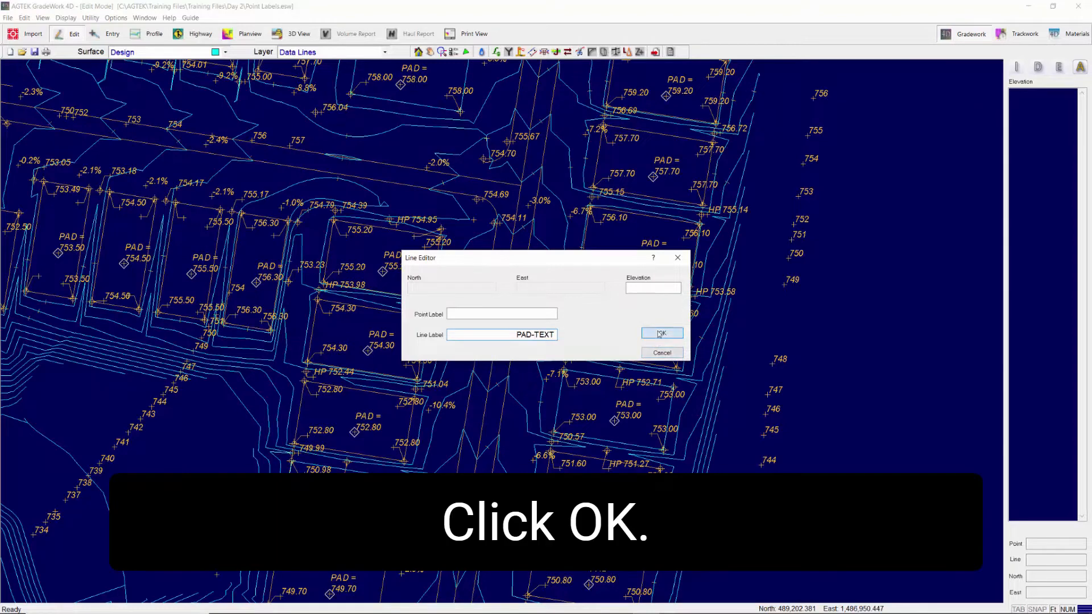
{"action": "left_click", "coordinate": [660, 332]}
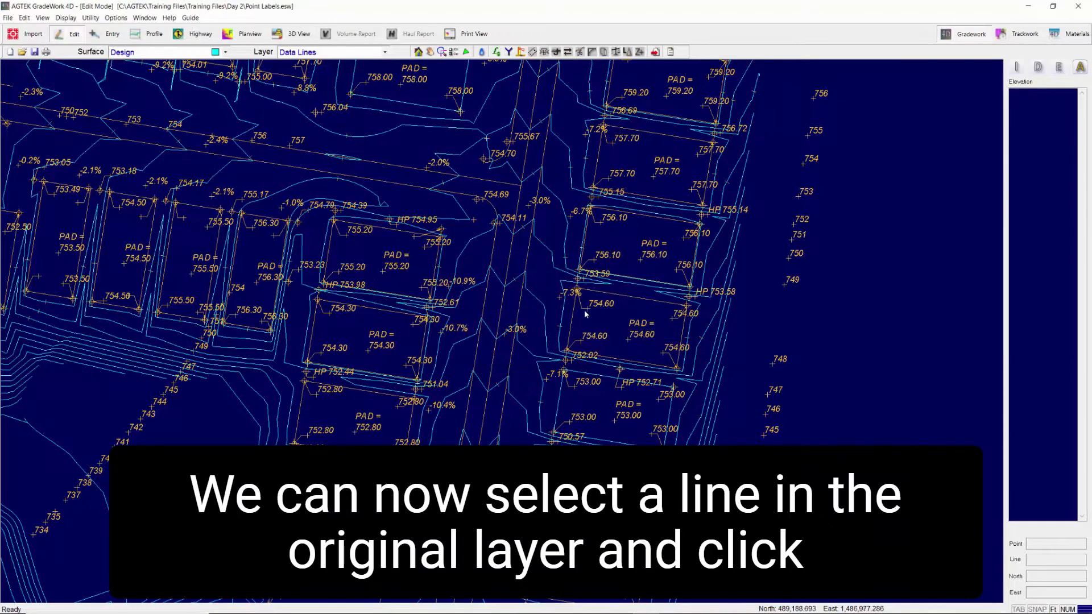
Hide the C-TOPO-TEXT spot elevation text and pick a pad elevation label for selection
{"action": "left_click", "coordinate": [584, 310]}
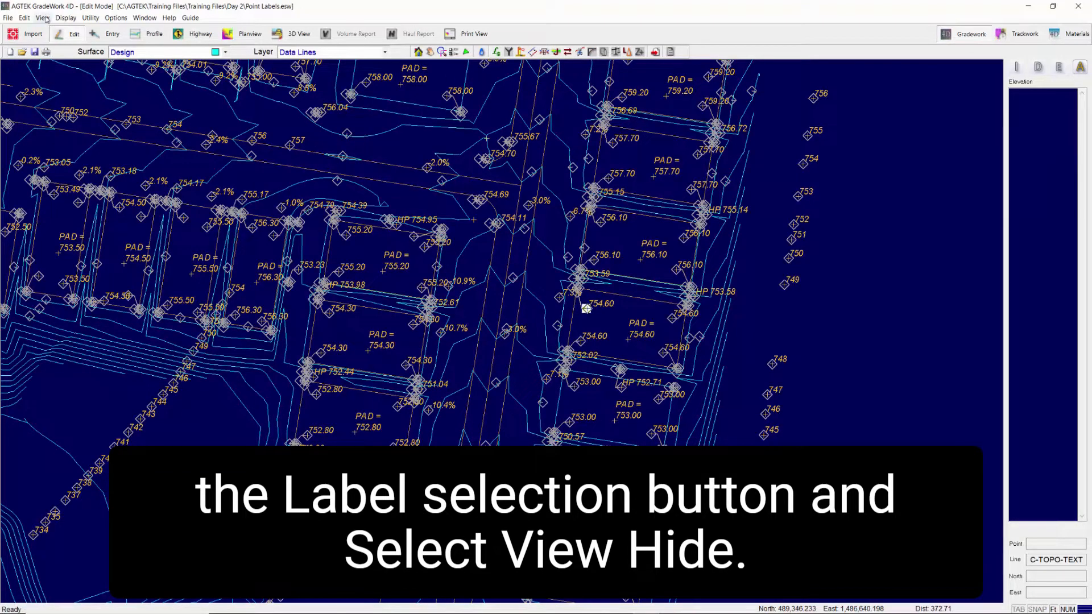
{"action": "left_click", "coordinate": [43, 19]}
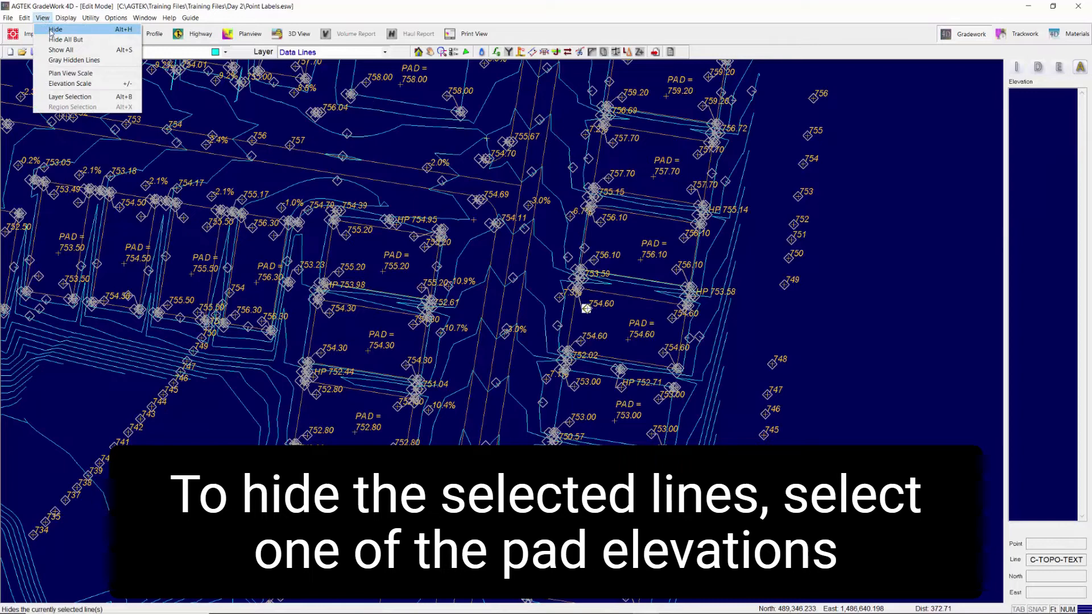
{"action": "left_click", "coordinate": [50, 32]}
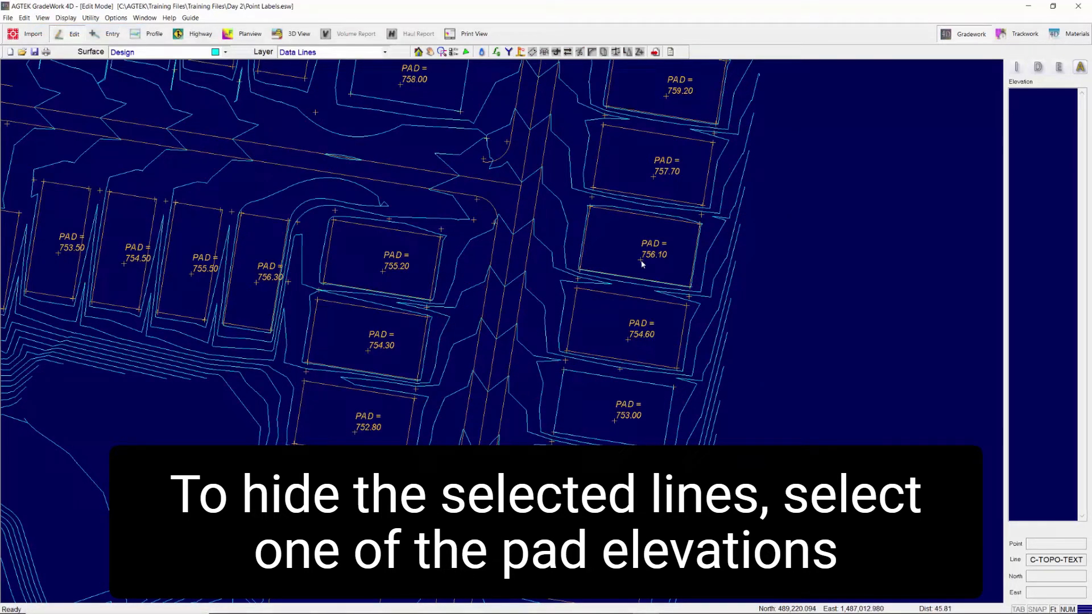
{"action": "left_click", "coordinate": [640, 259]}
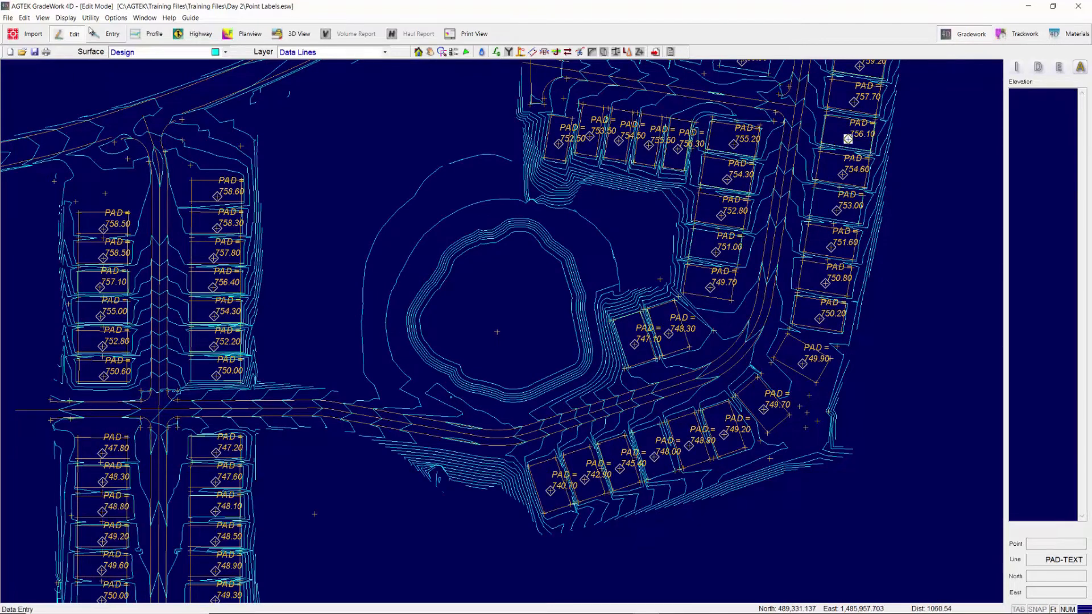
Run Auto-Pad with a 0 offset to assign pad elevations from the labels
{"action": "left_click", "coordinate": [89, 18]}
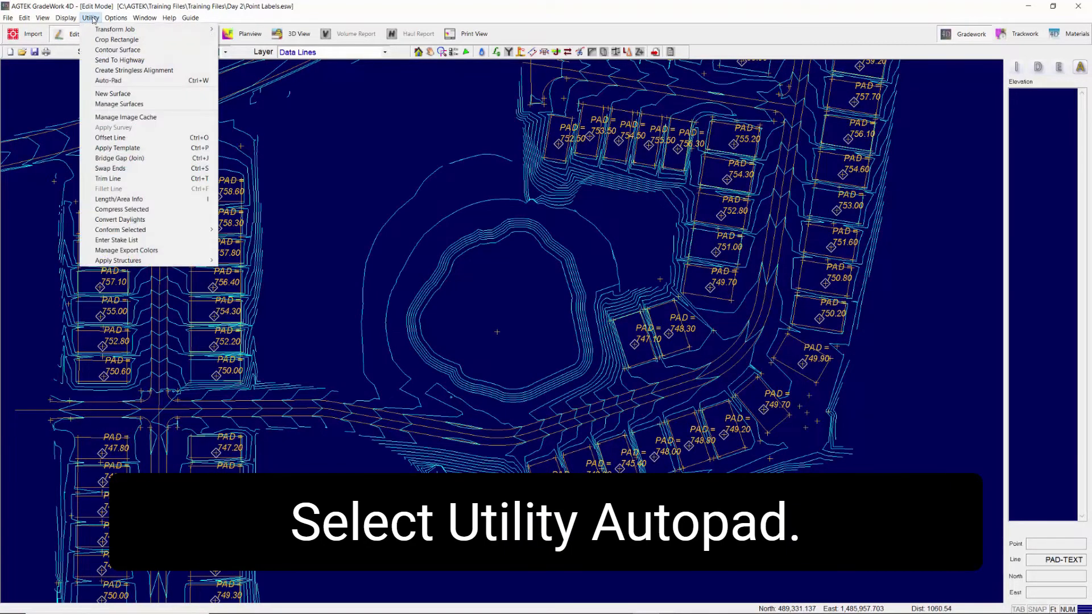
{"action": "left_click", "coordinate": [108, 80]}
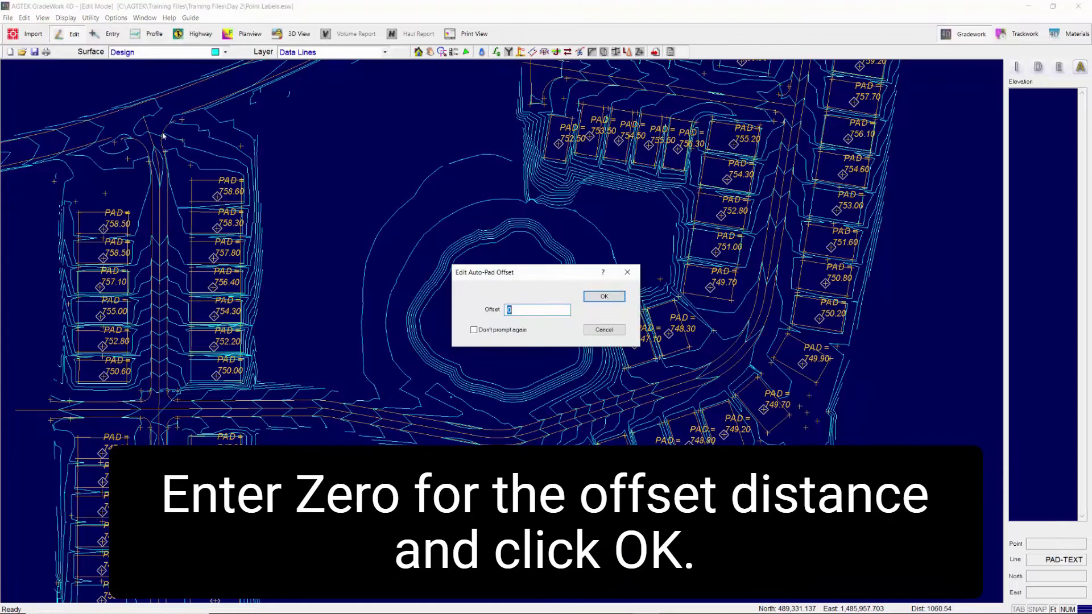
{"action": "mouse_move", "coordinate": [593, 308]}
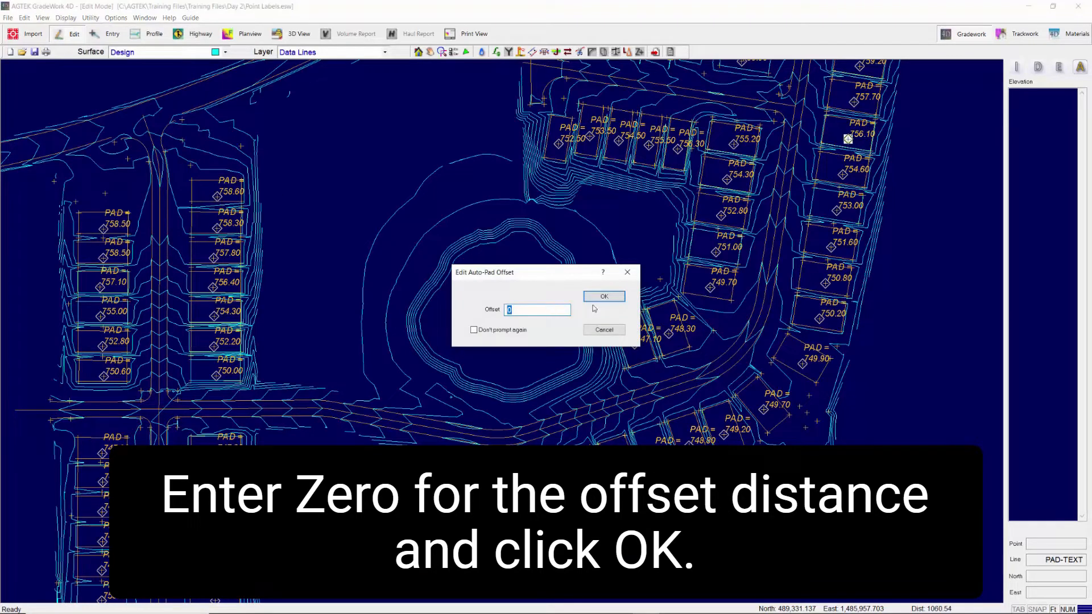
{"action": "left_click", "coordinate": [604, 295]}
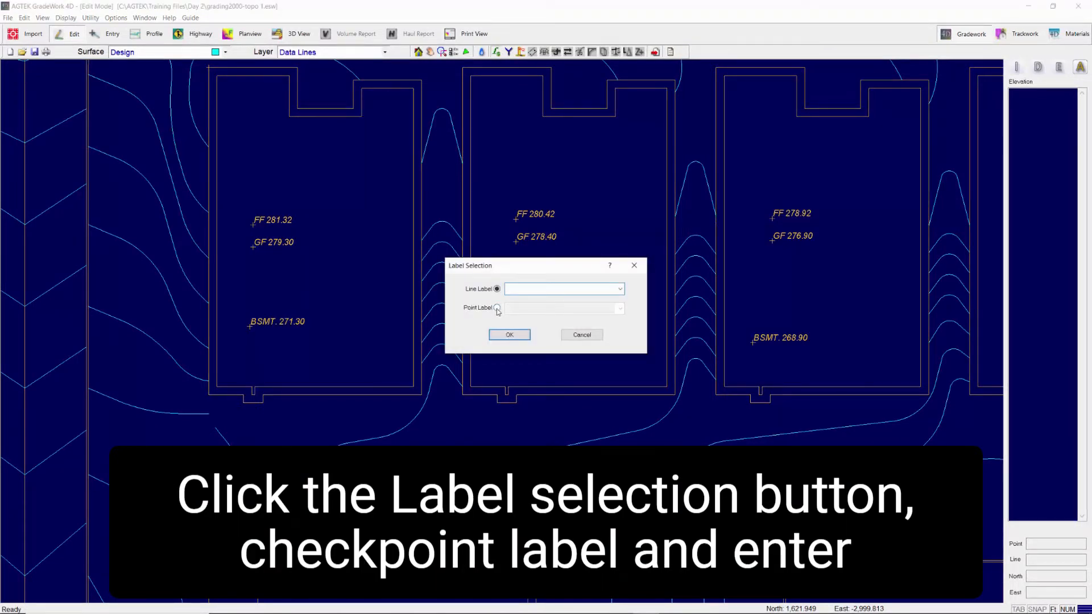
Select points by label ff* and Auto-Pad their elevations onto the building pads with 0 offset
{"action": "left_click", "coordinate": [496, 307]}
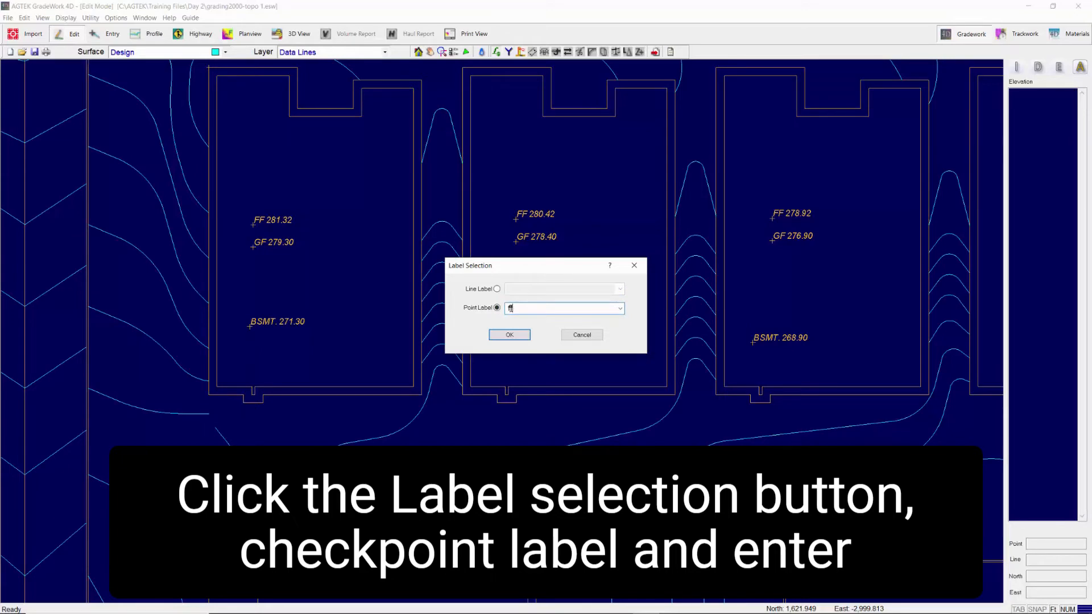
{"action": "left_click", "coordinate": [510, 334]}
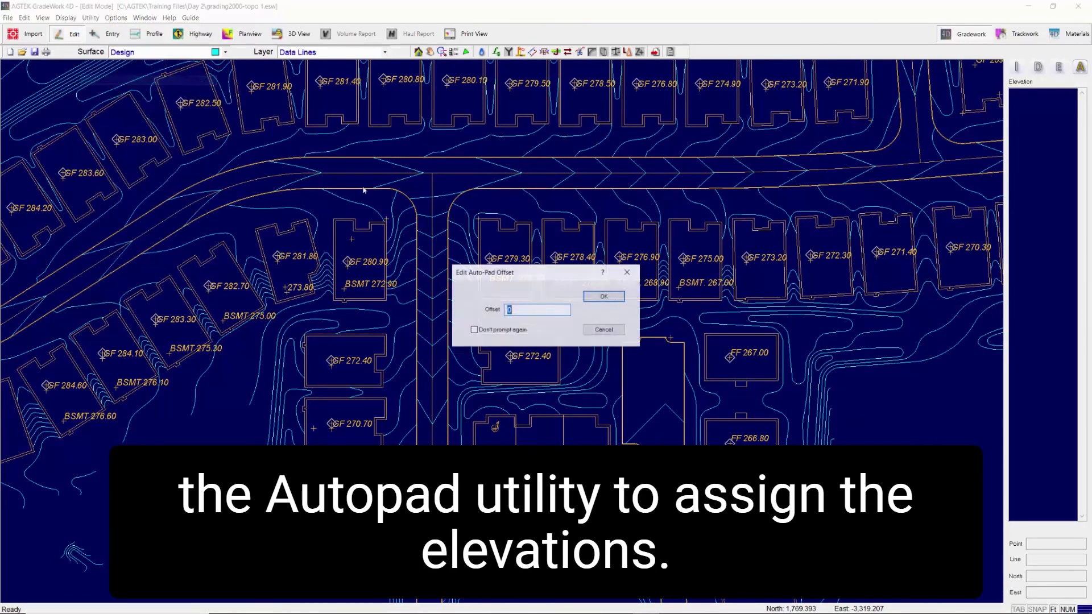
{"action": "left_click", "coordinate": [603, 296]}
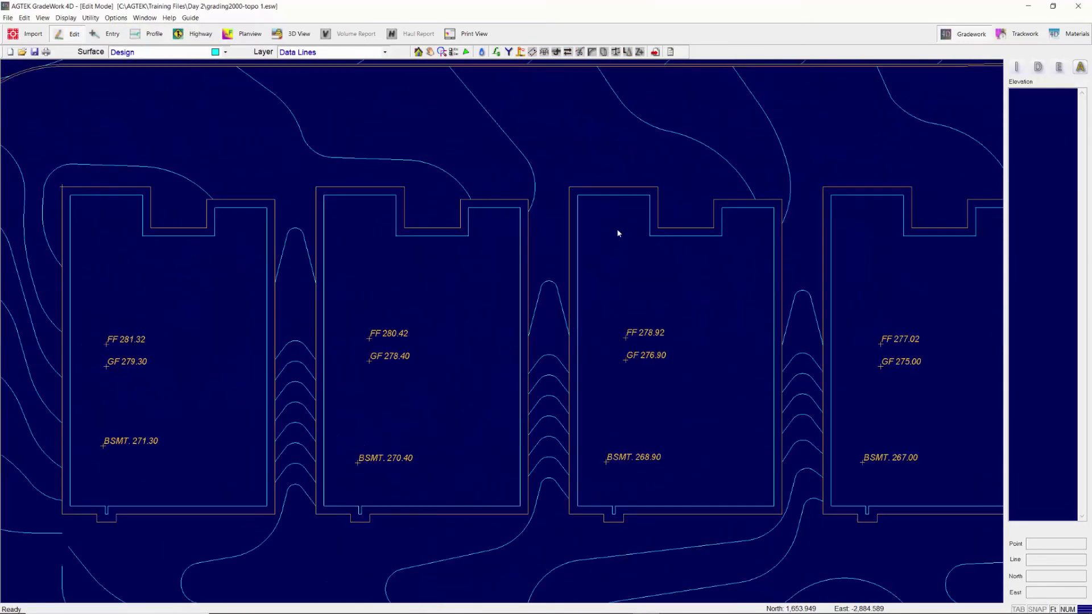